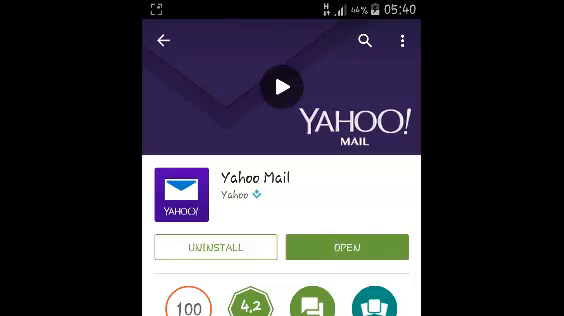
Step: Launch Yahoo Mail from its Play Store page so the sign-in screen appears
click(352, 246)
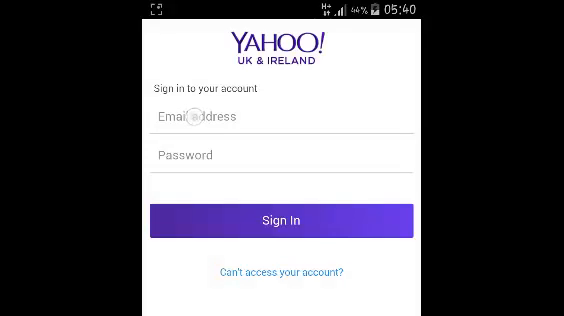
Step: Enter 'hri' in the email field and accept the suggested account address to sign in
click(280, 116)
text(c)
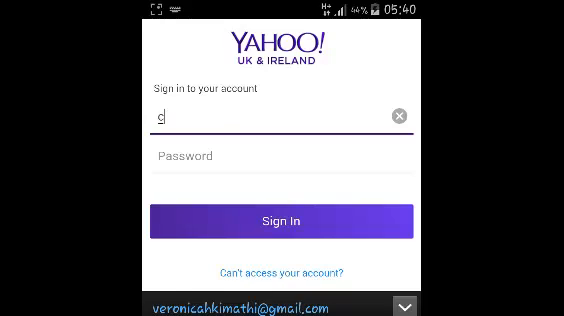
text(hri)
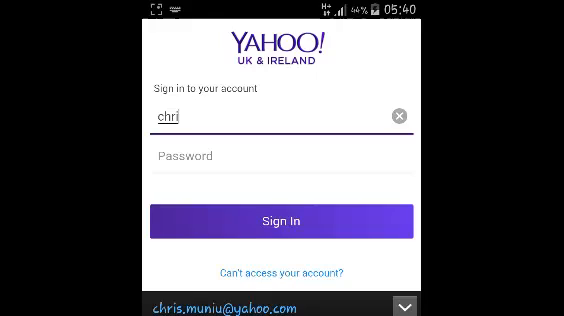
click(282, 220)
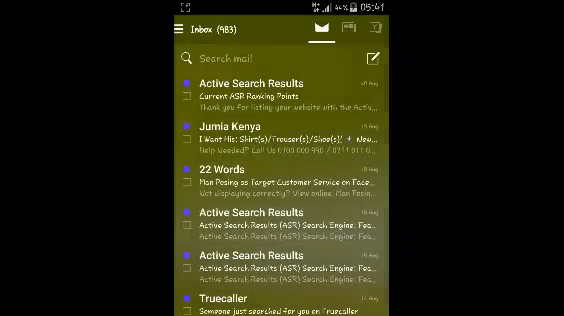
scroll(down, 3)
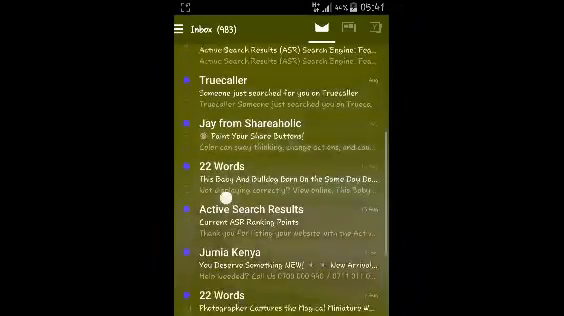
scroll(down, 3)
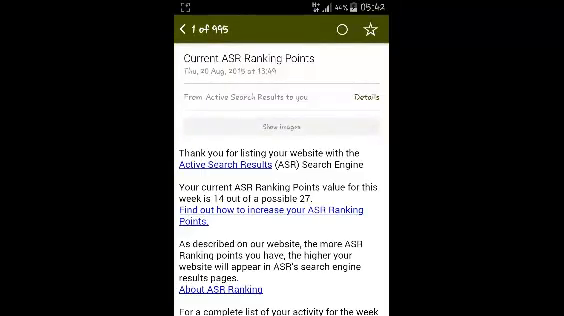
click(188, 28)
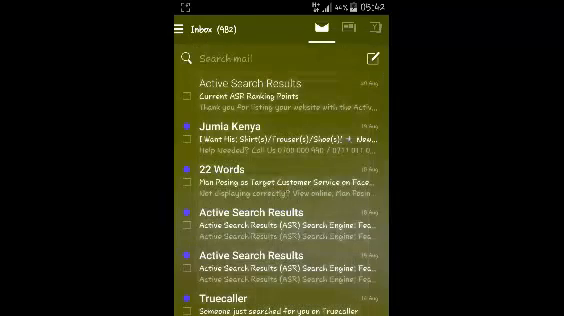